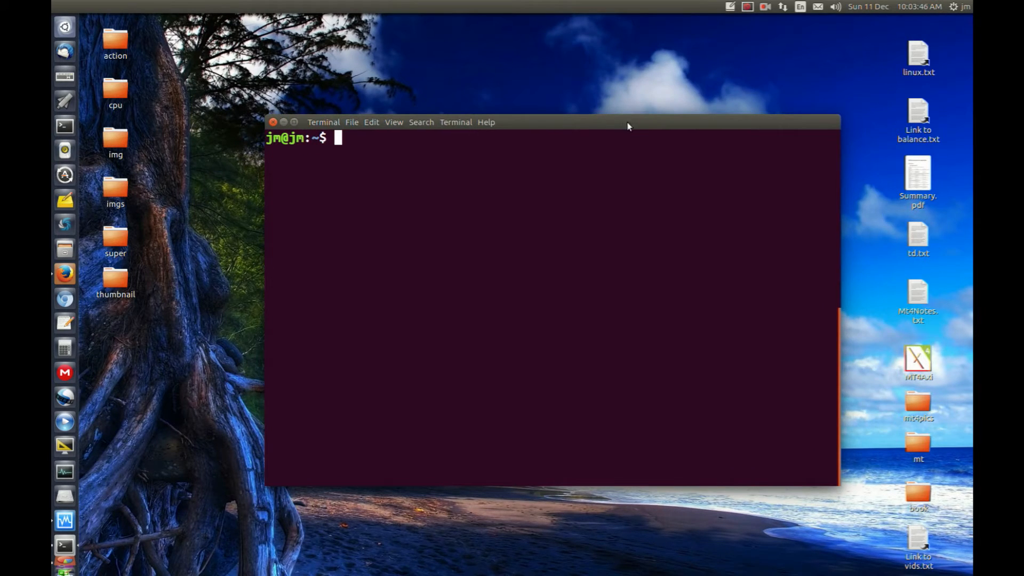
- Run dpkg --get-selections to print every installed package, then begin a clear command
text(dpkg --get-selections)
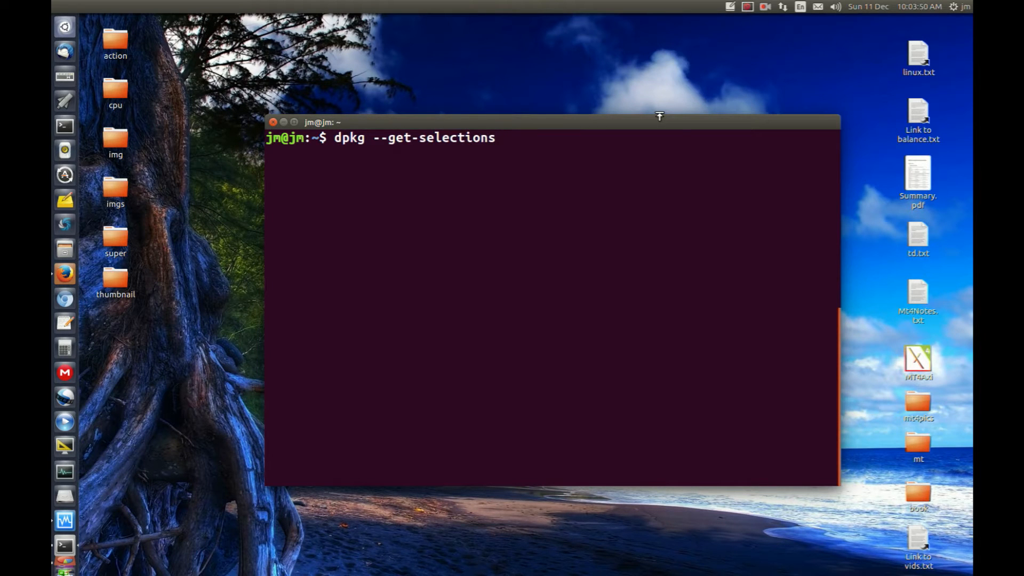
key(Return)
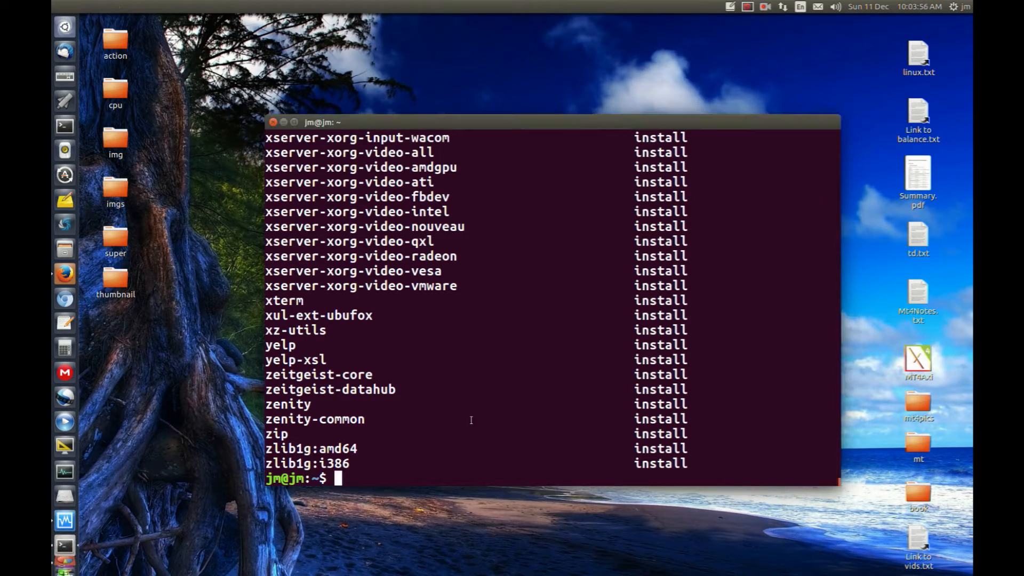
text(clear)
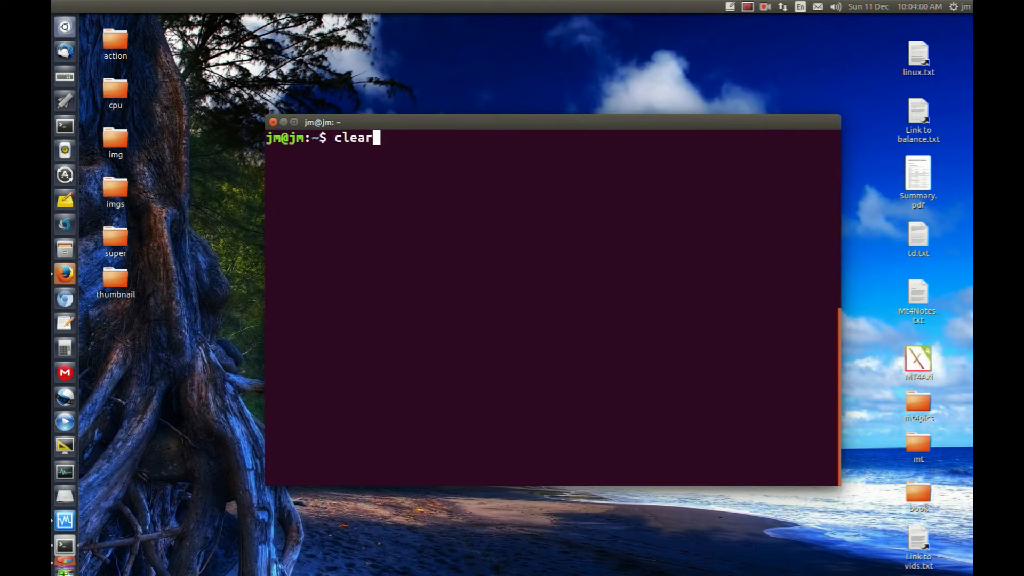
- Enter dpkg --get-selections >> ~/Desktop/pkg_dump.txt at the cleared prompt, not yet run
text(dpkg --get-selections)
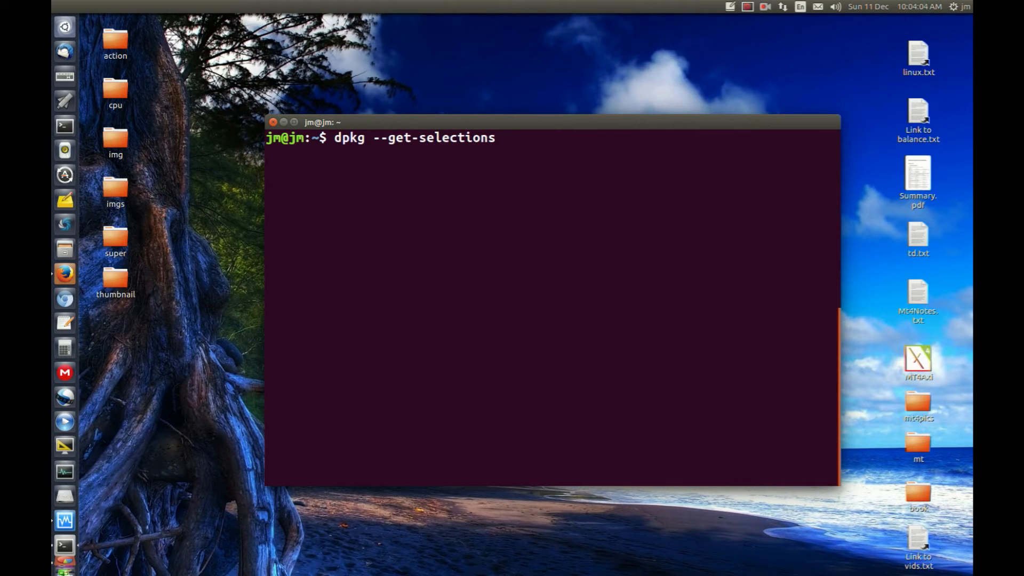
text(>>)
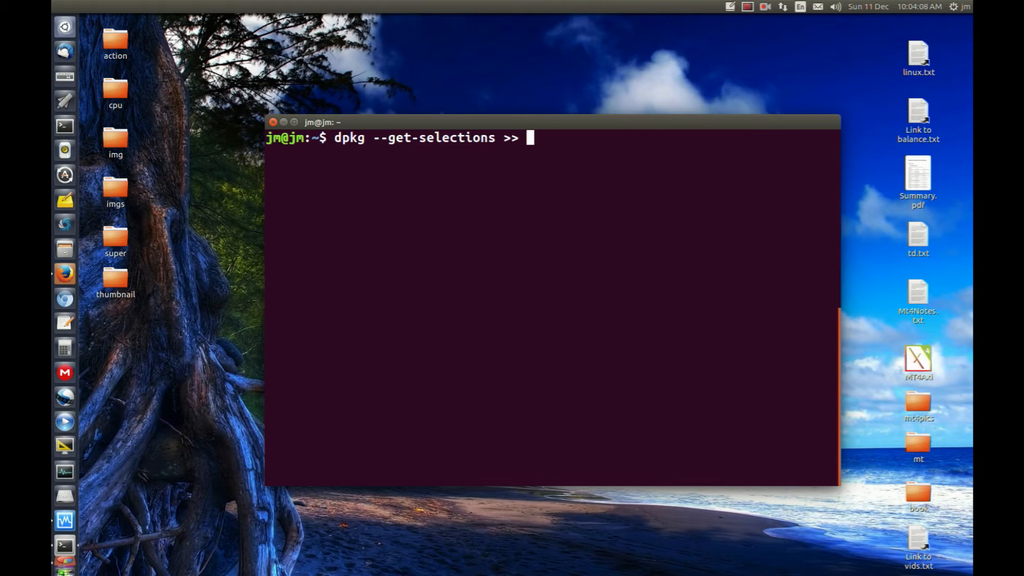
text(~/Desk)
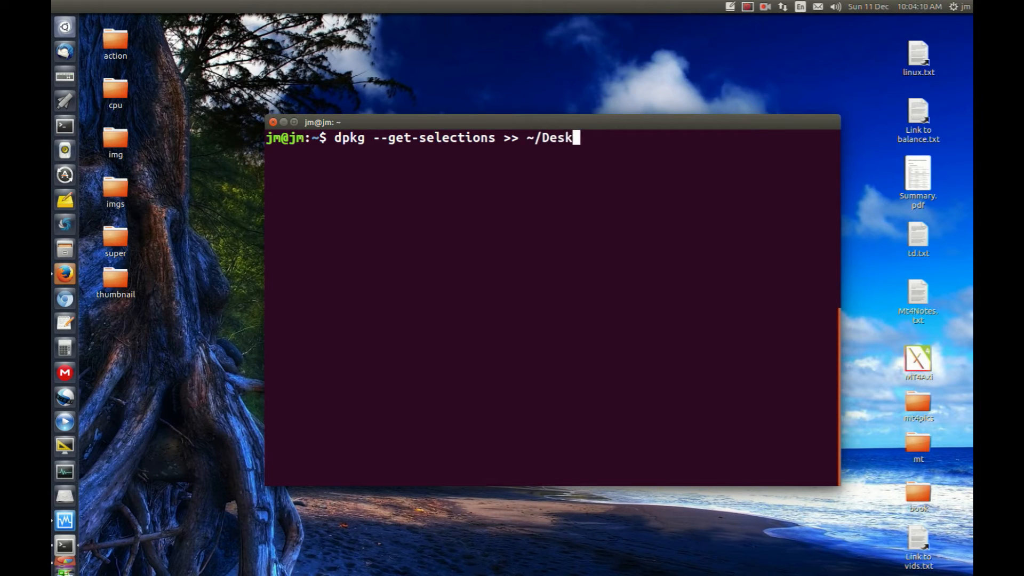
text(top/)
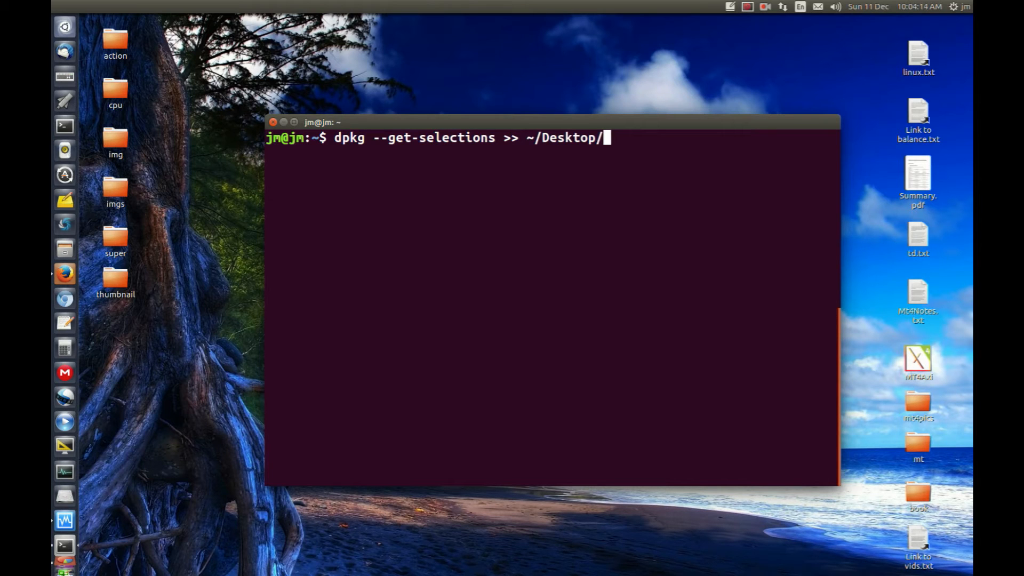
text(pkg_)
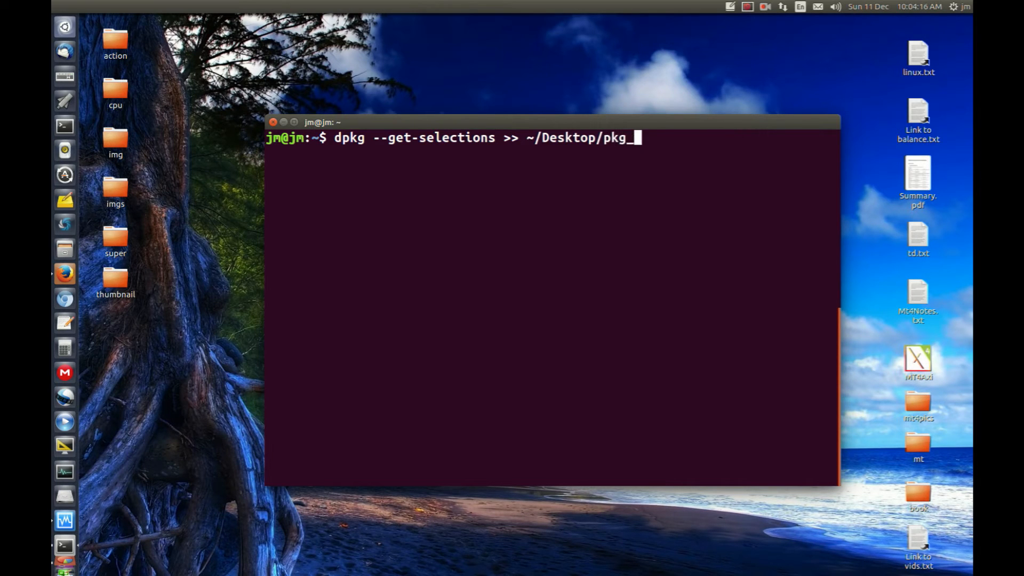
text(dump.t)
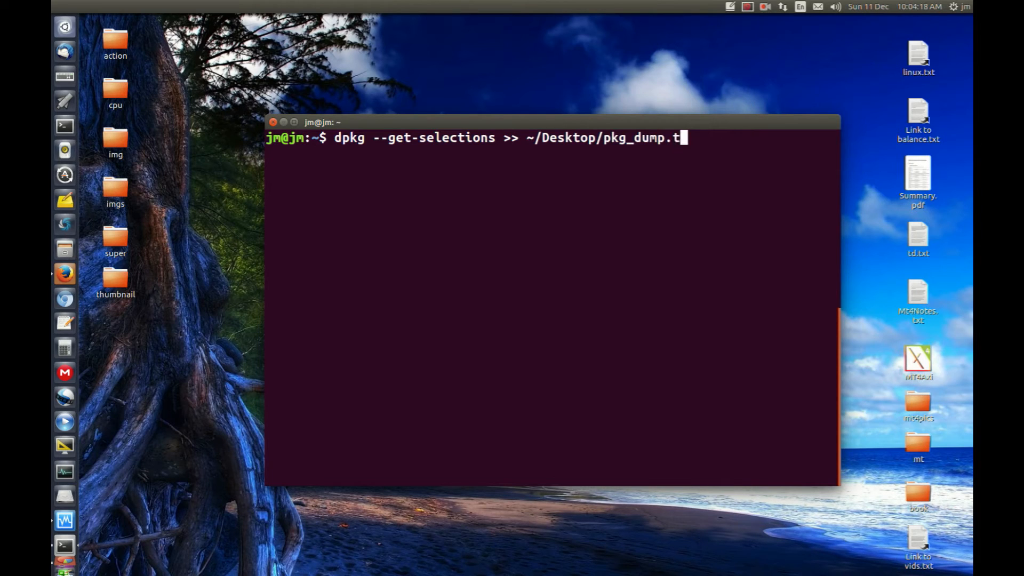
text(xt)
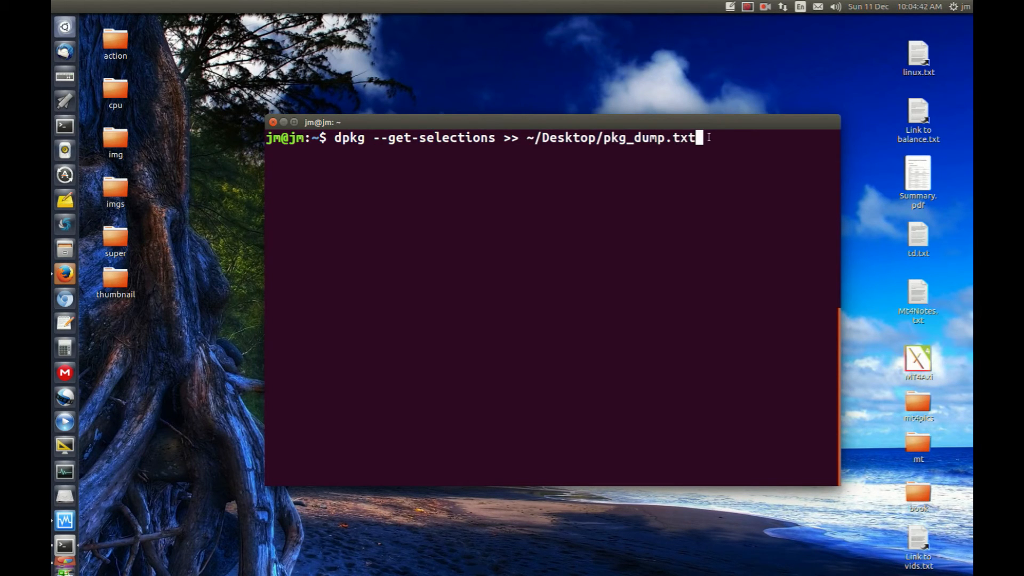
- Run the redirect so pkg_dump.txt appears on the Desktop, refocus the terminal and run again
key(Return)
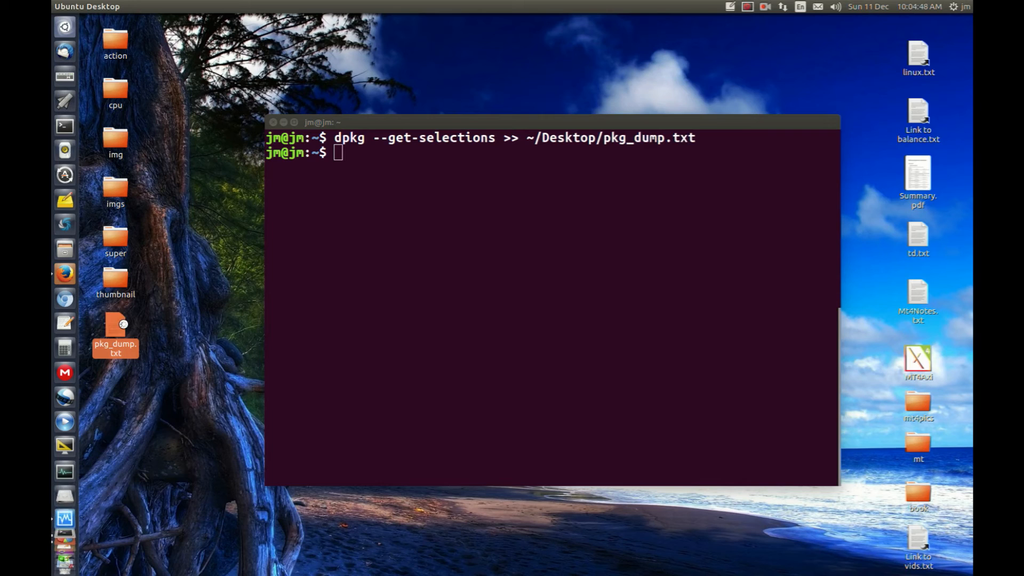
double_click(116, 330)
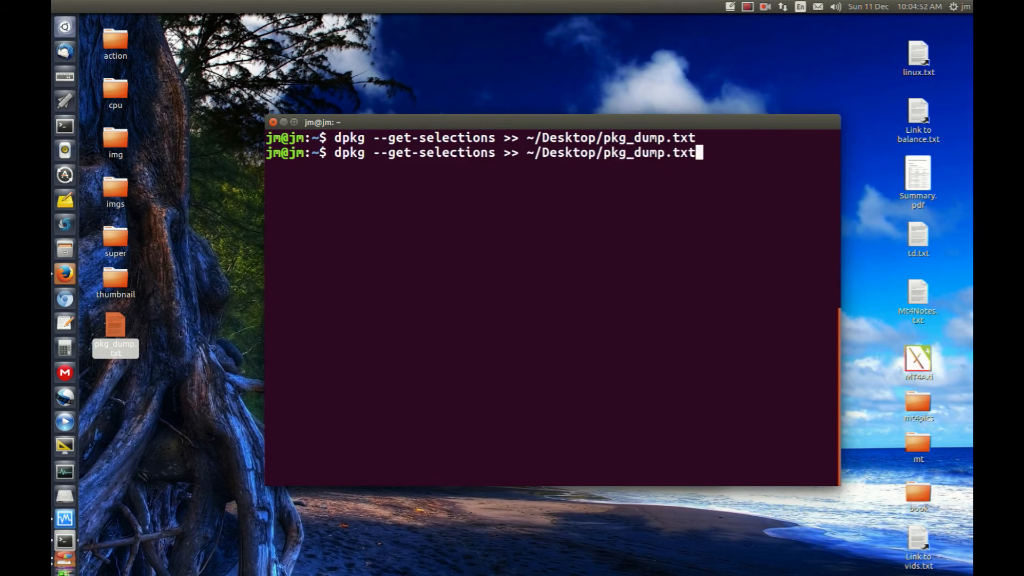
key(Return)
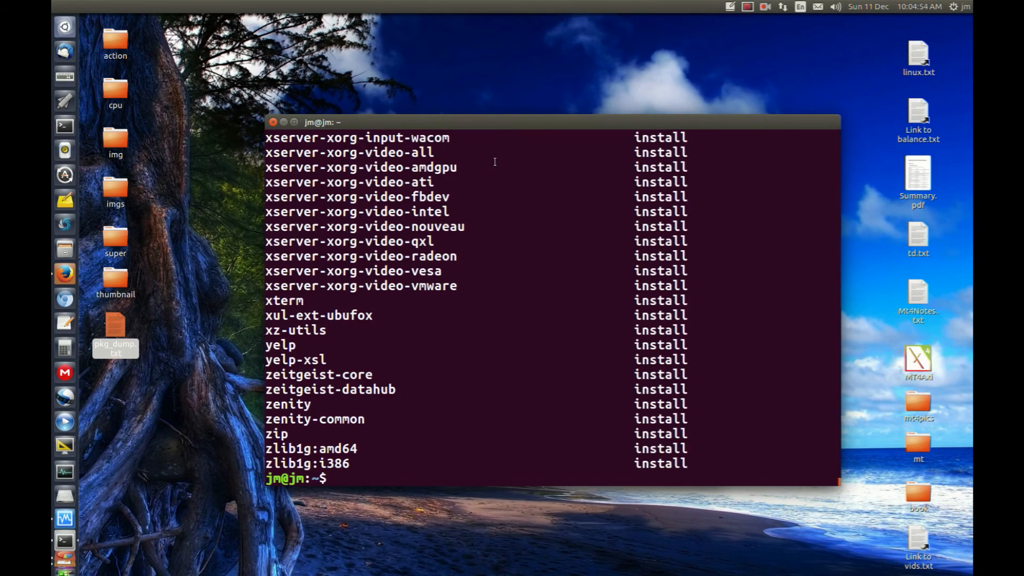